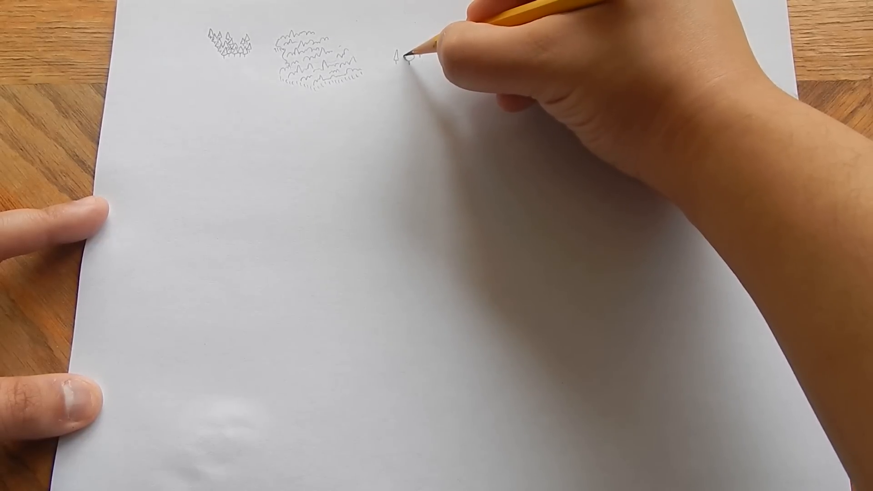
left_click_drag(407, 58, 415, 61)
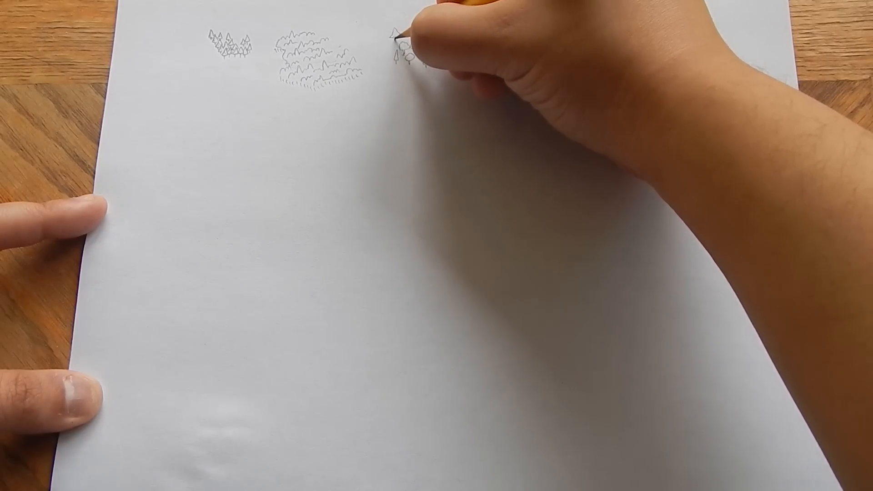
left_click_drag(401, 44, 412, 61)
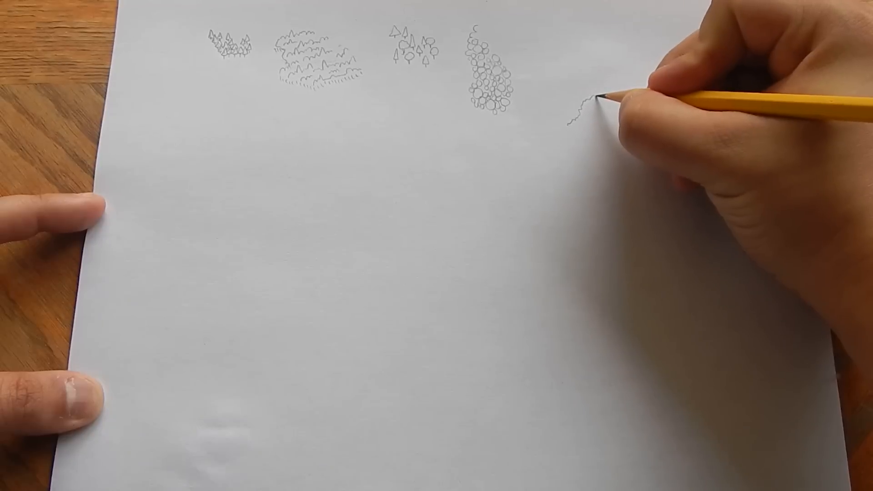
left_click_drag(587, 118, 629, 103)
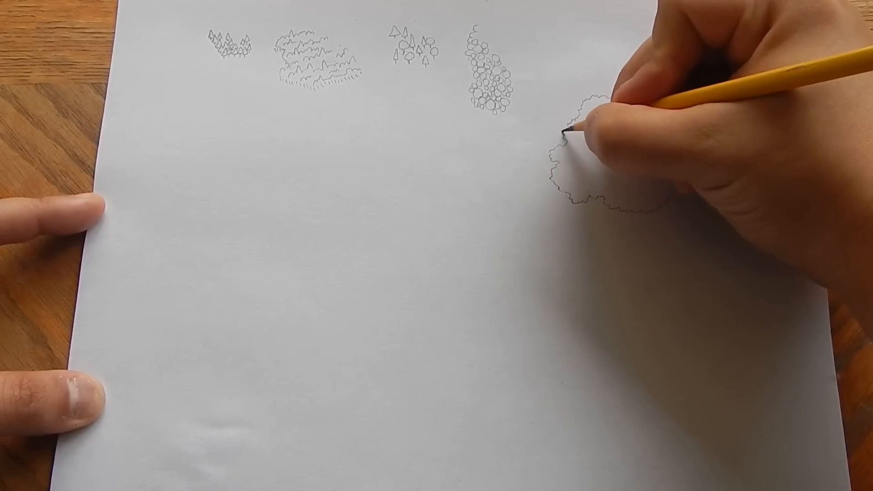
left_click_drag(567, 128, 640, 167)
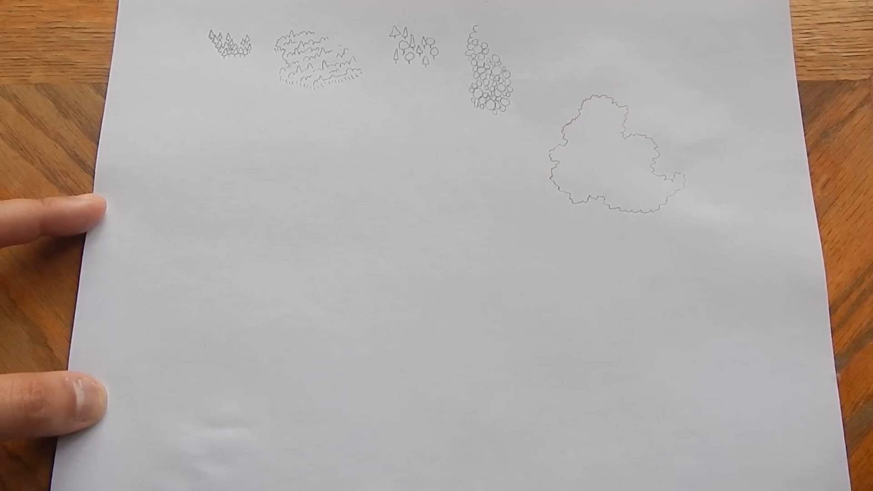